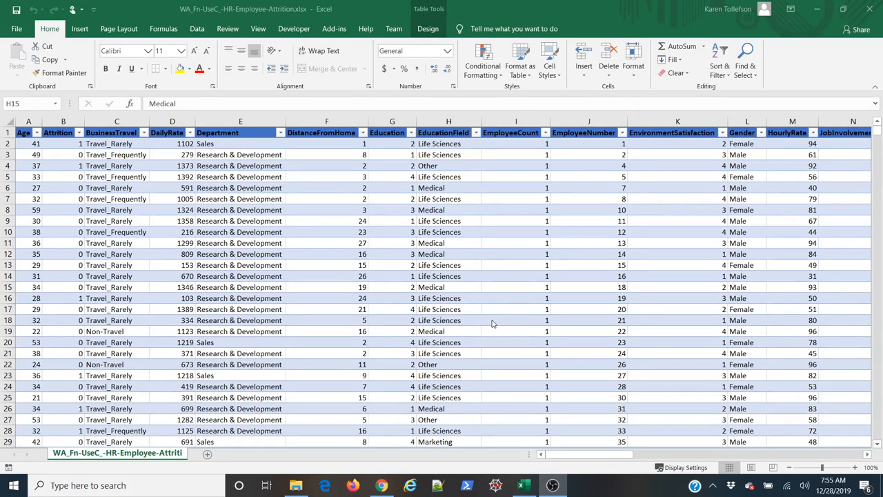
mouse_move(522, 258)
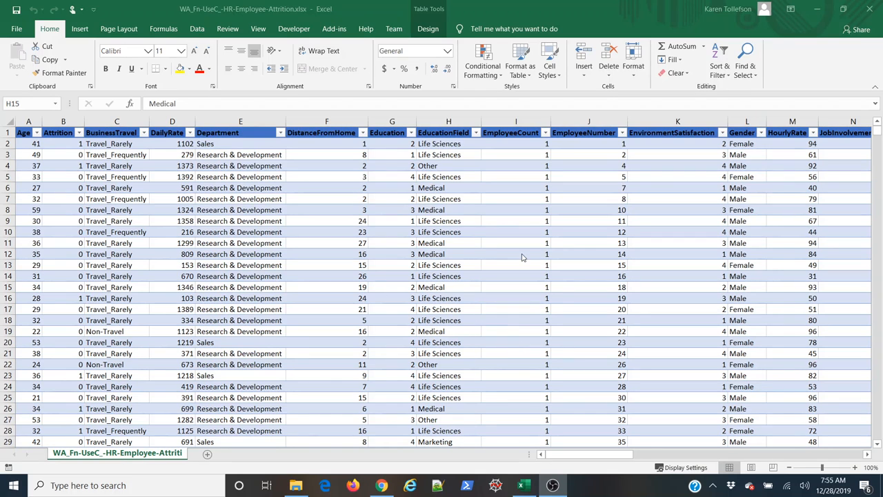
Step: Place the active cell inside the attrition data table near the DistanceFromHome column
left_click(13, 143)
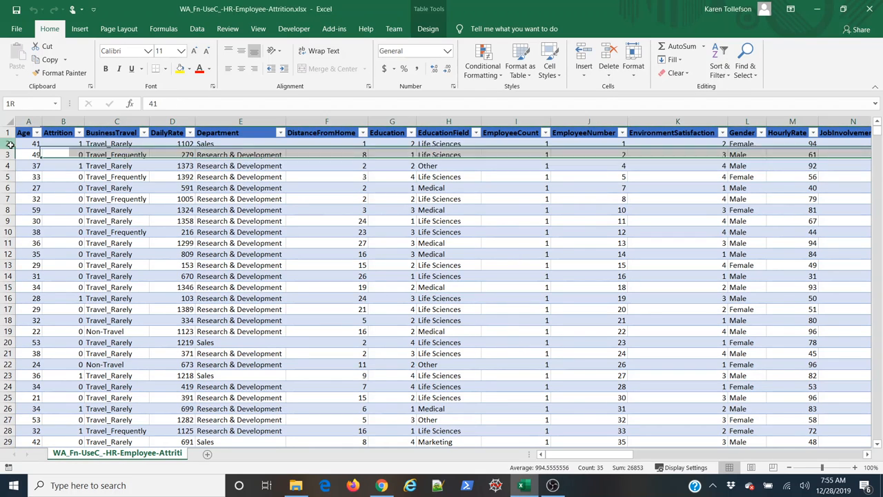
left_click(116, 232)
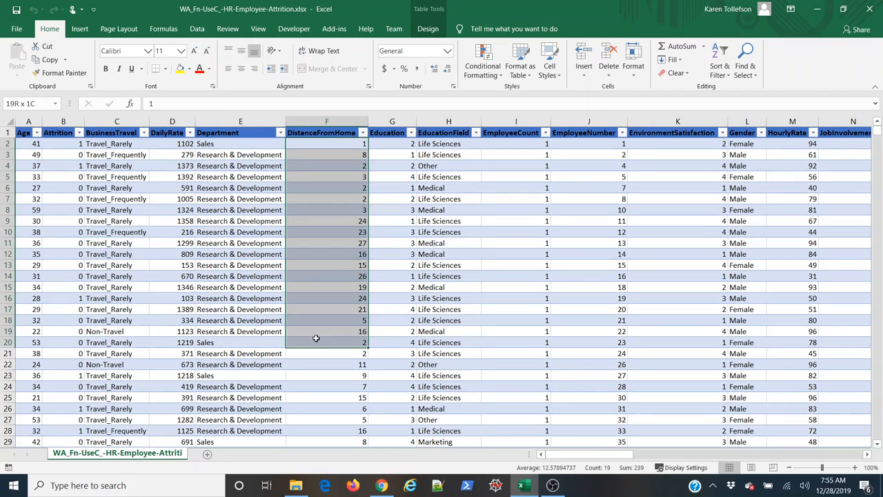
left_click(342, 265)
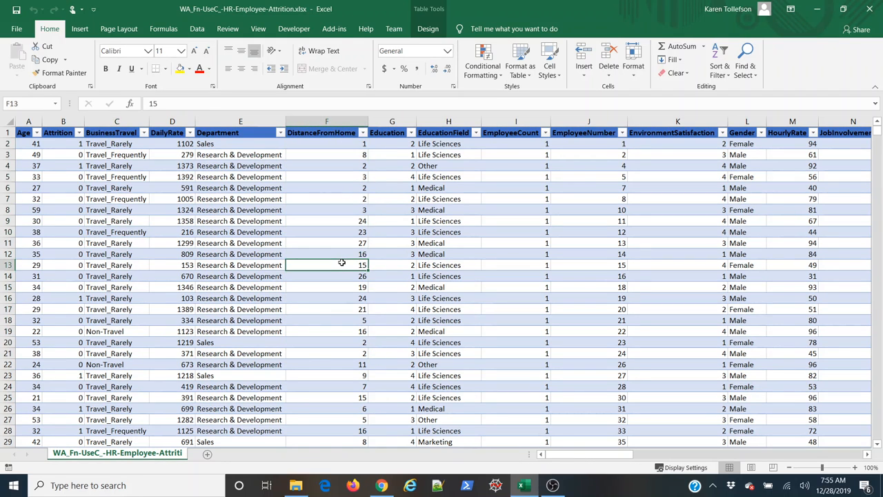
left_click(240, 243)
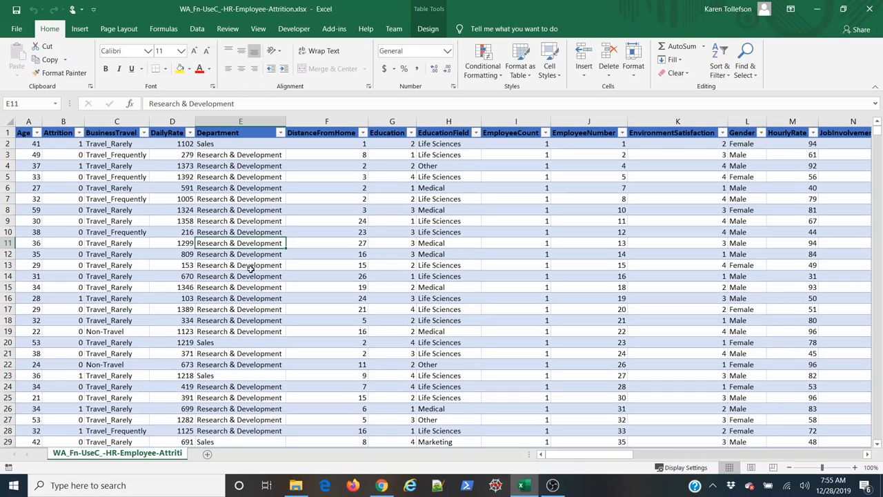
Step: Insert a PivotChart from the data table onto a new worksheet
left_click(80, 29)
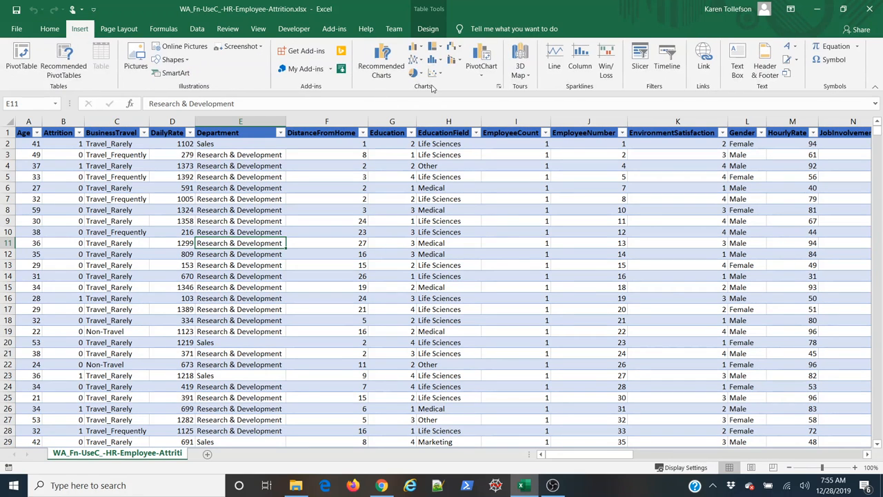
left_click(480, 58)
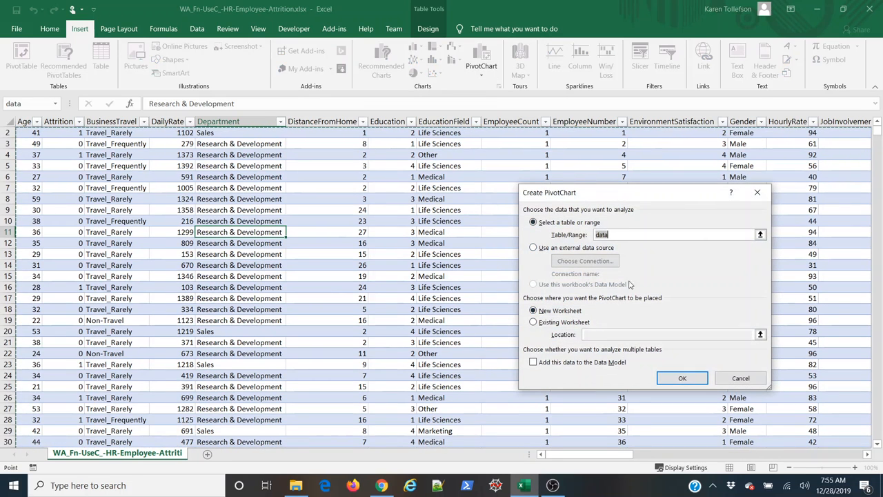
mouse_move(578, 298)
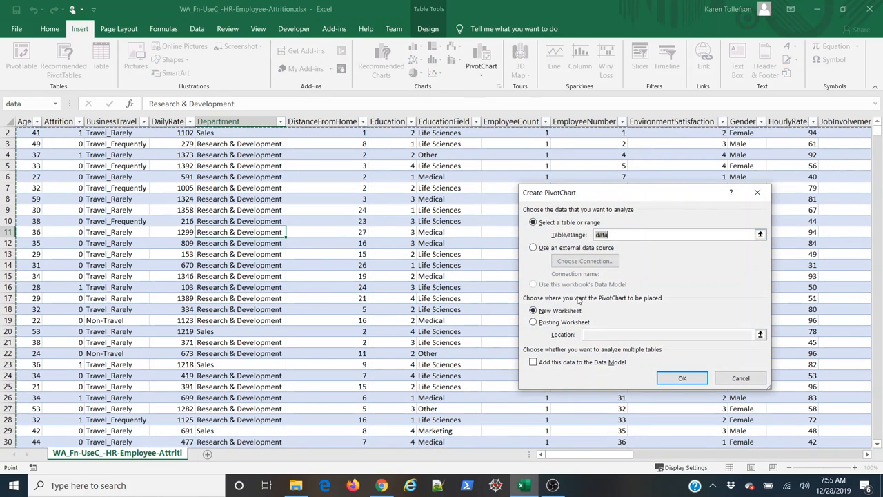
left_click(681, 378)
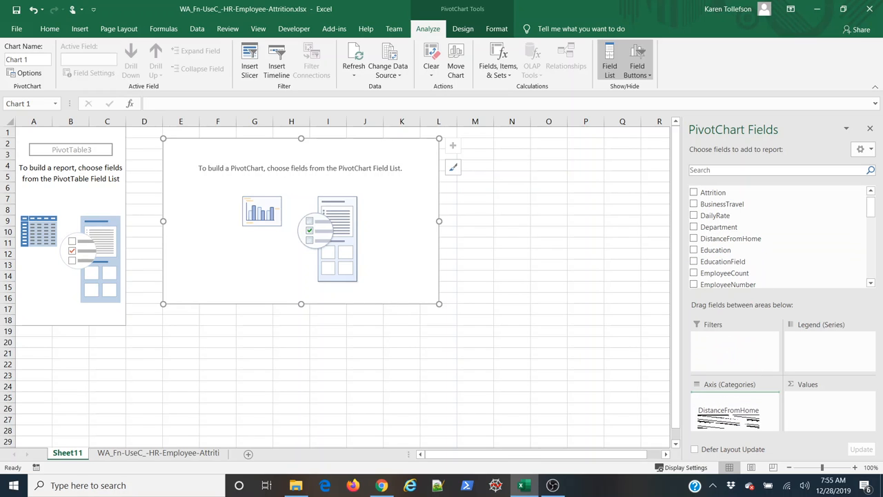
Step: Add DistanceFromHome as the chart's category axis with EmployeeNumber as the values
left_click(694, 237)
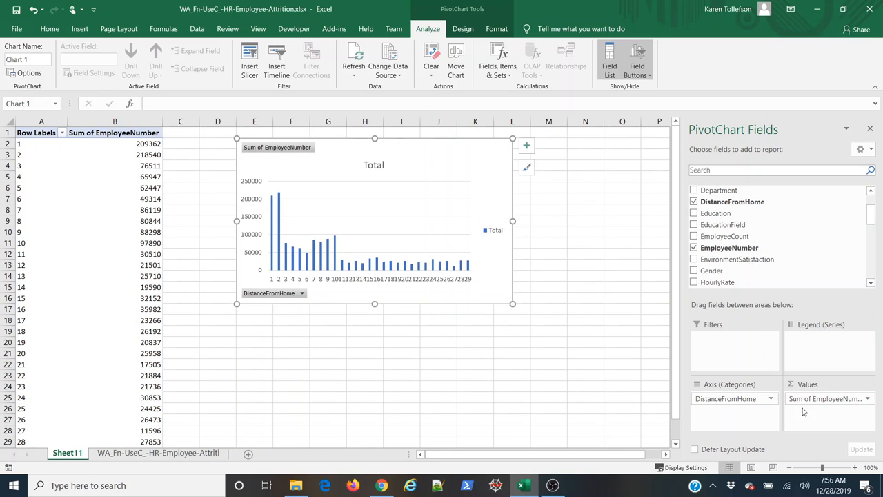
mouse_move(809, 408)
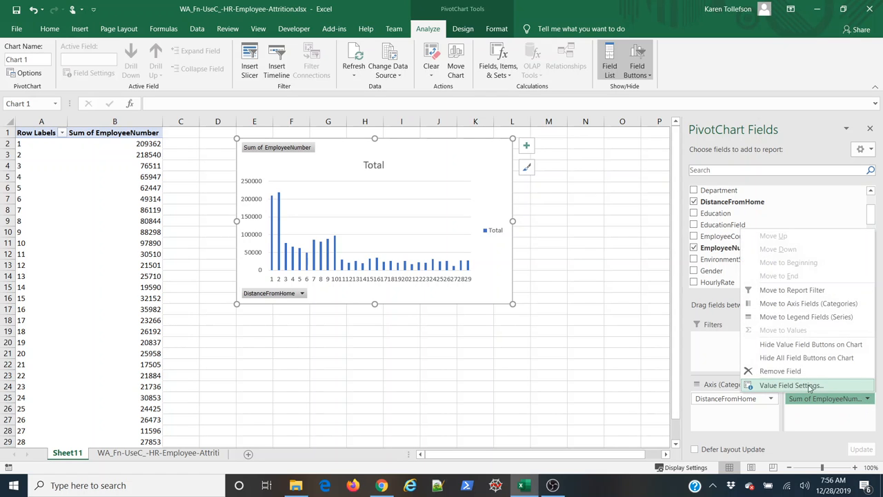
Step: Summarise EmployeeNumber by Count instead of Sum and enlarge the chart
left_click(785, 385)
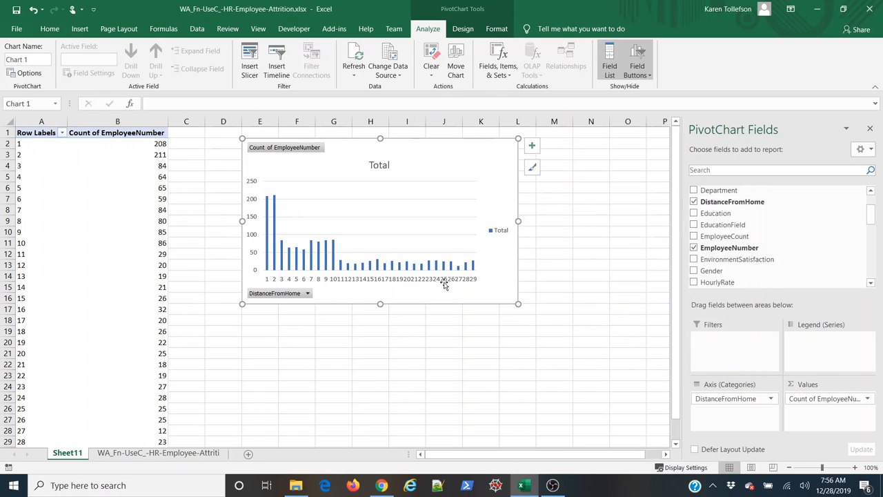
mouse_move(265, 264)
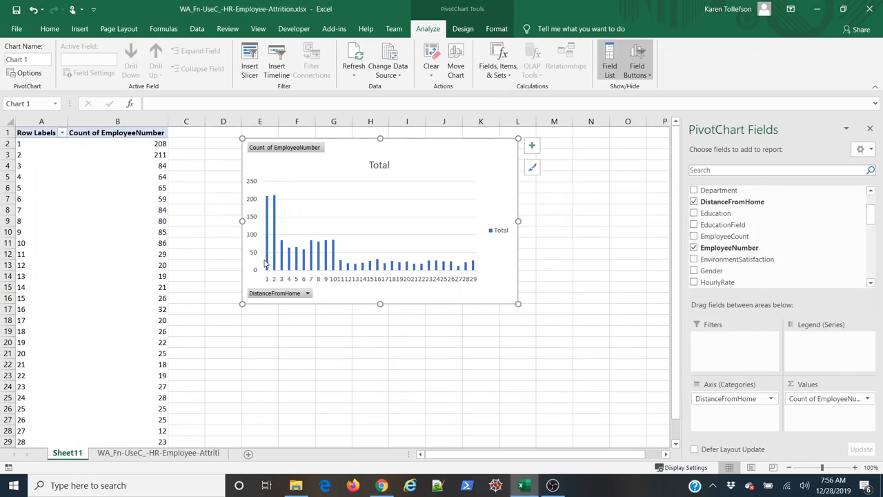
mouse_move(519, 254)
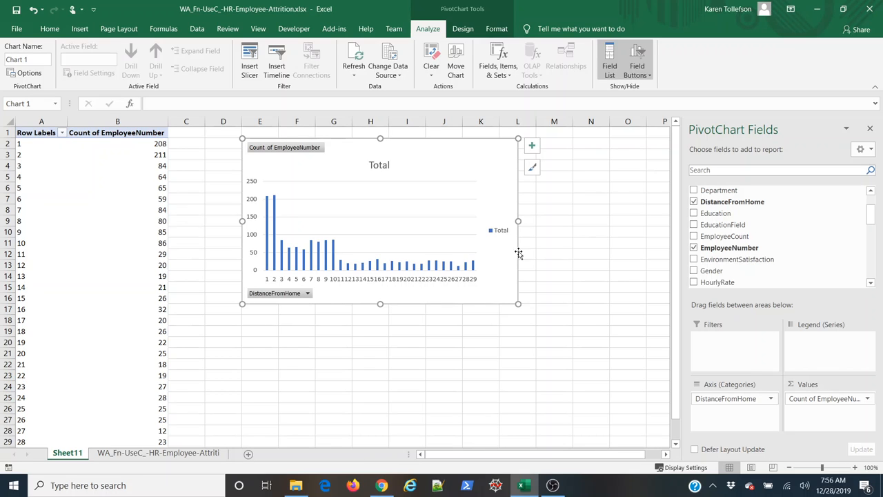
mouse_move(345, 153)
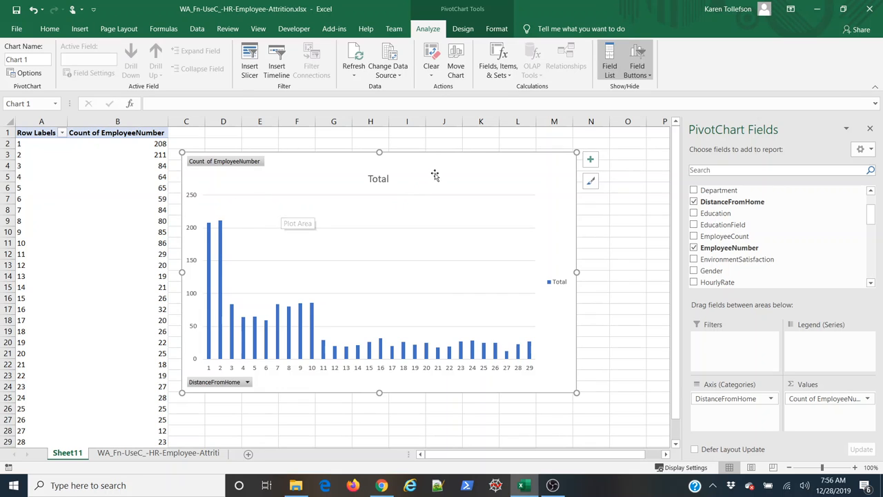
mouse_move(505, 19)
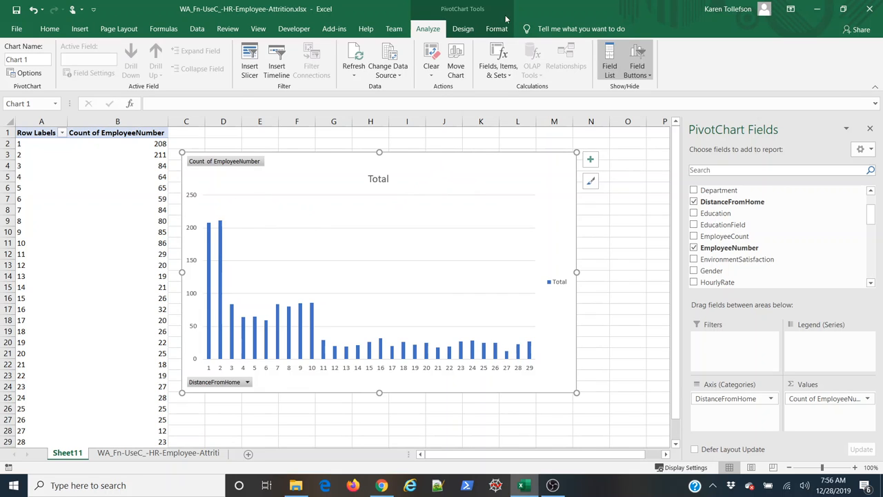
Step: Change the column PivotChart to a Line chart via Design > Change Chart Type
left_click(462, 27)
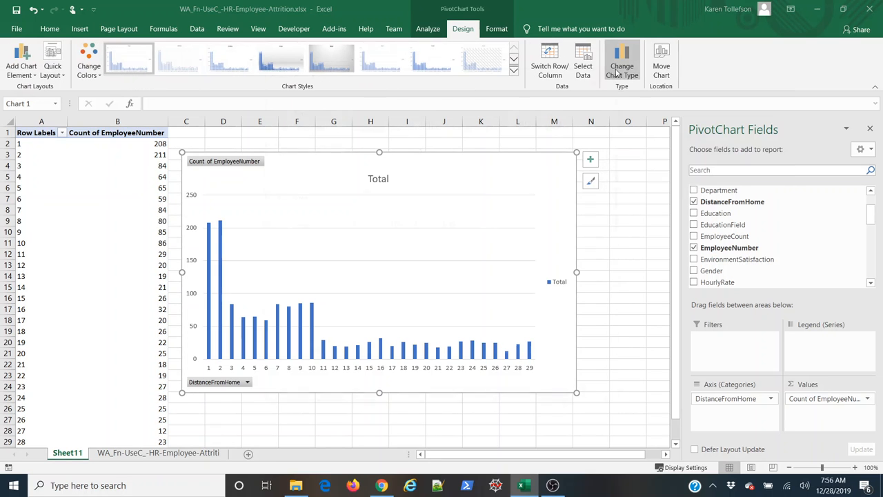
left_click(621, 60)
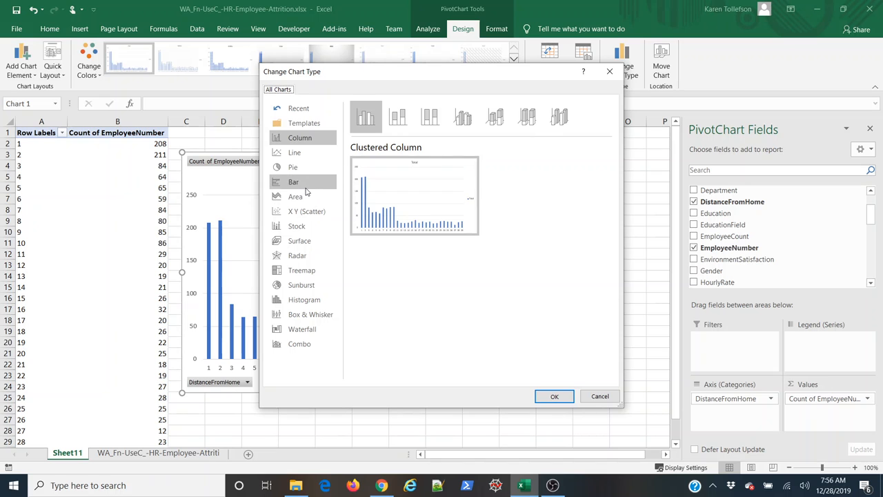
left_click(555, 396)
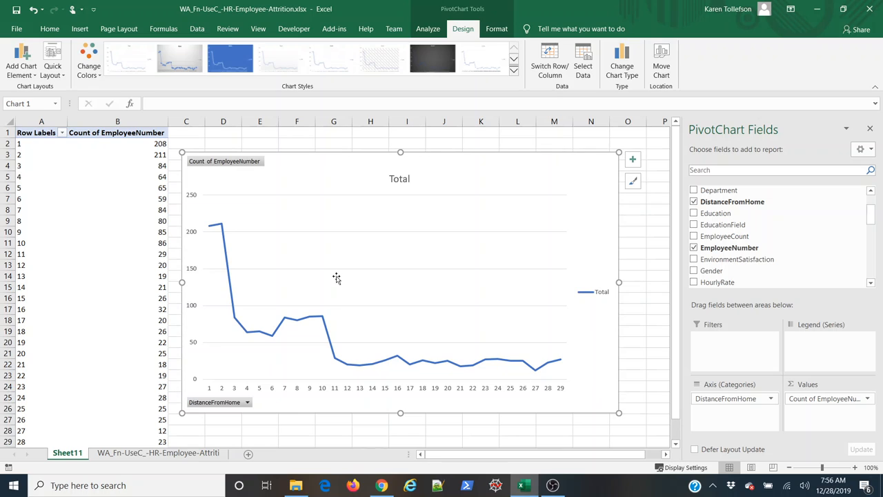
mouse_move(323, 183)
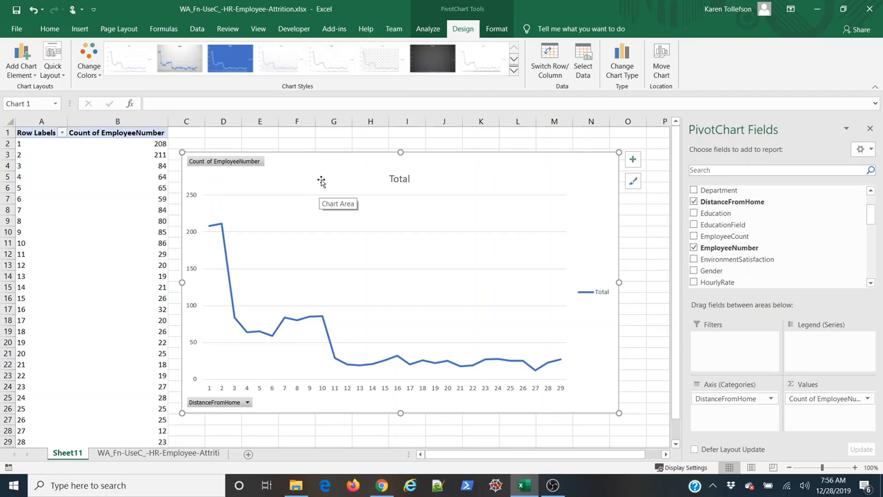
Step: Hide all field buttons on the chart from a field button's right-click menu
right_click(224, 160)
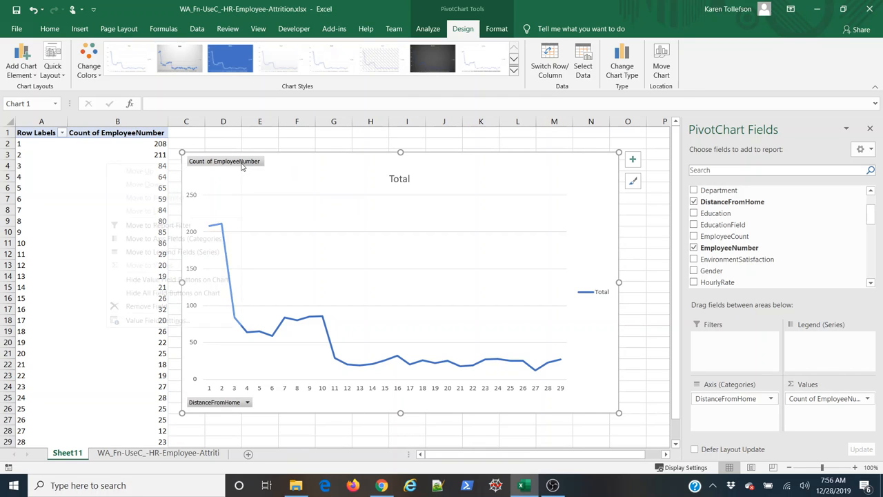
right_click(224, 160)
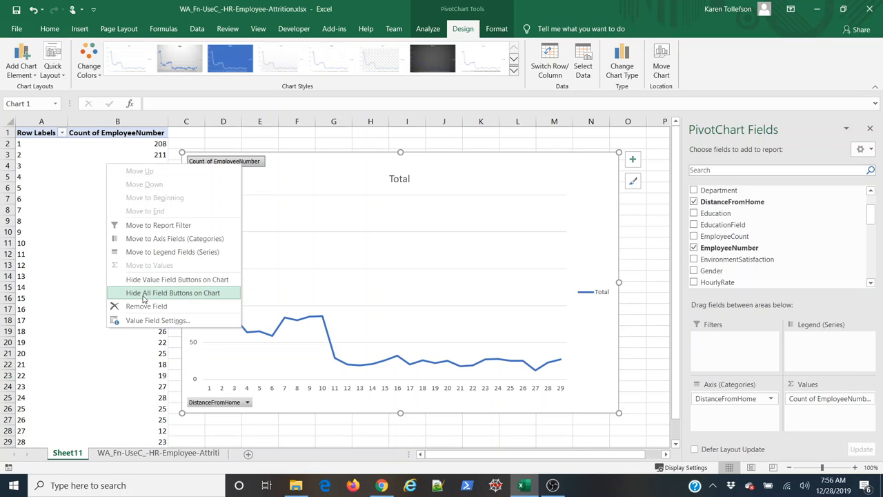
left_click(171, 292)
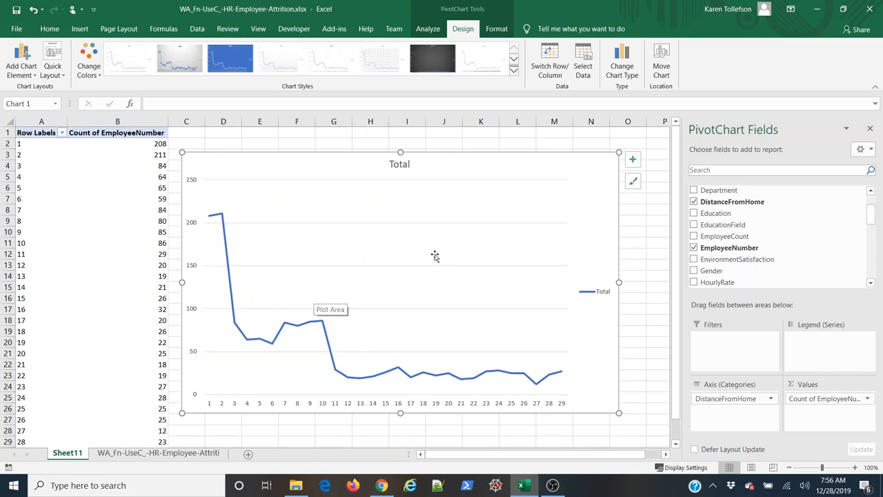
mouse_move(347, 380)
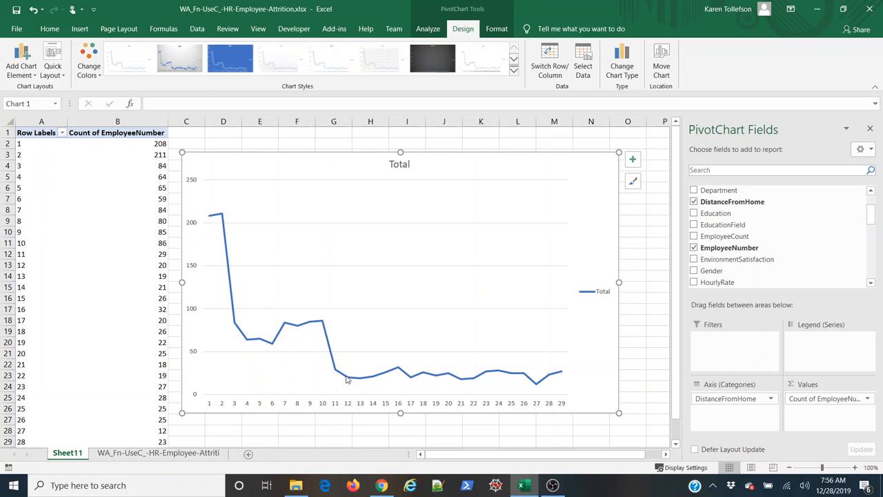
mouse_move(621, 323)
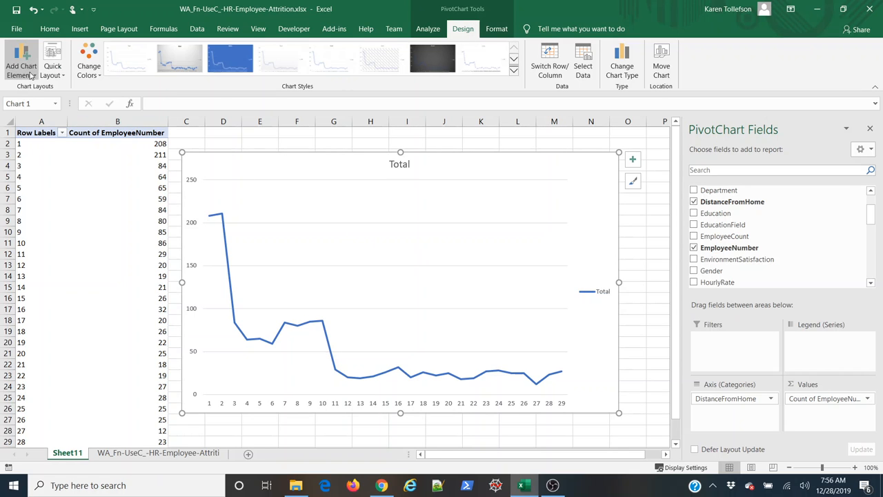
Step: Add primary horizontal and vertical axis titles and set the legend to None
left_click(21, 62)
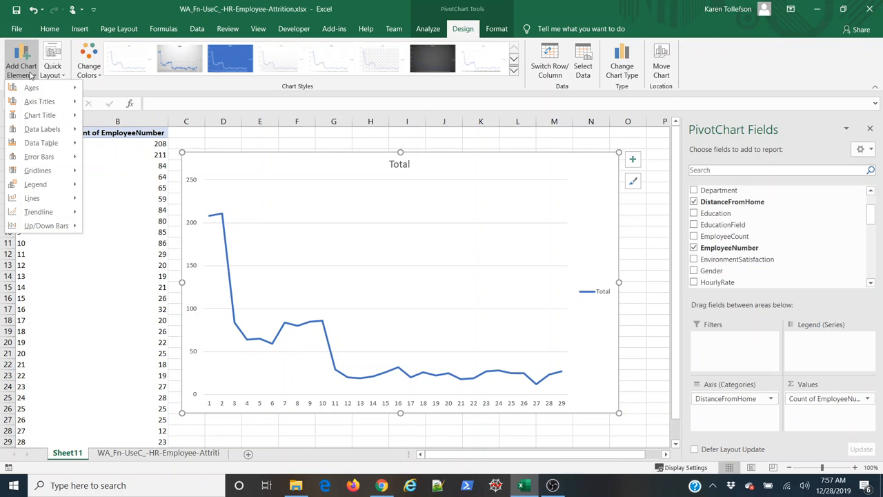
left_click(39, 115)
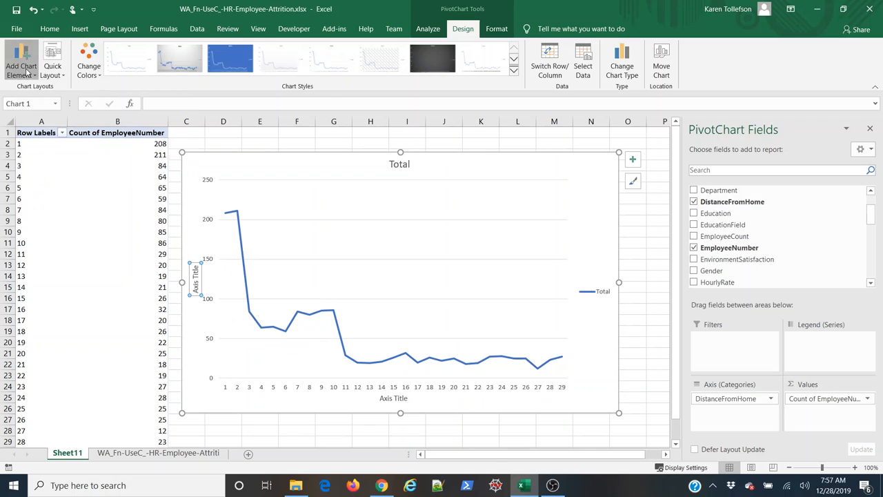
left_click(21, 58)
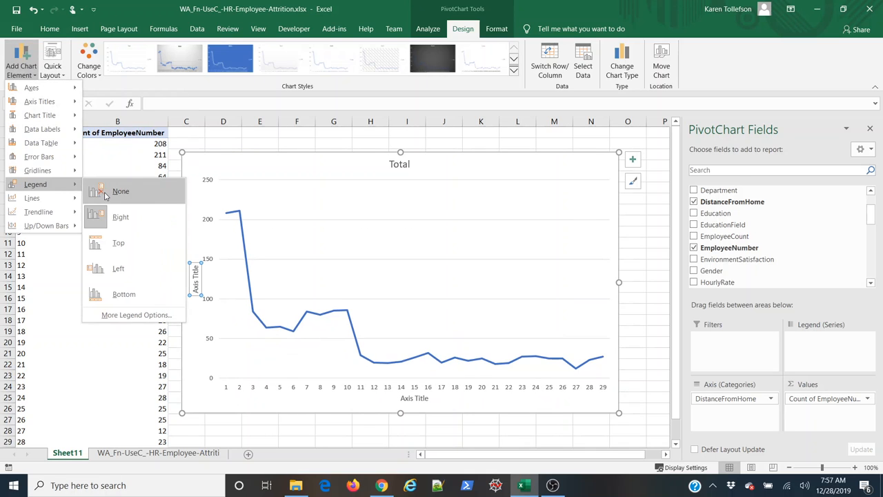
left_click(120, 190)
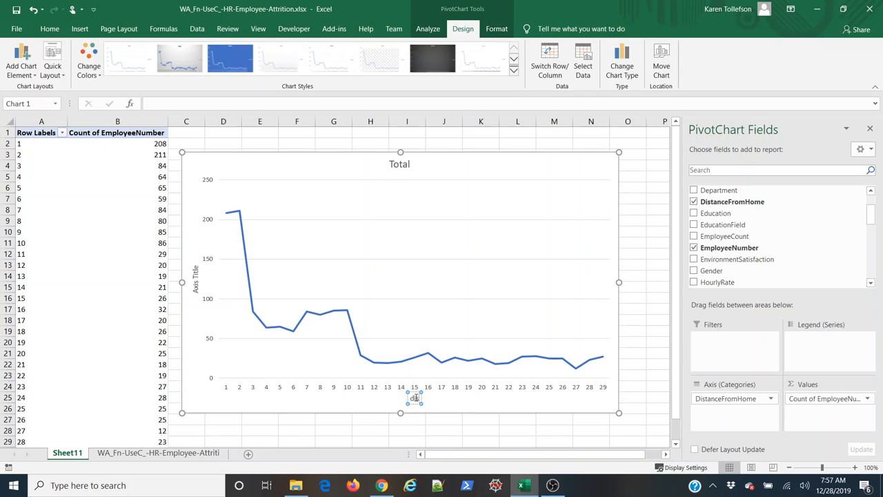
Step: Rename the axis titles to 'Distance from home' and 'Number of Employees'
type("Distance from home")
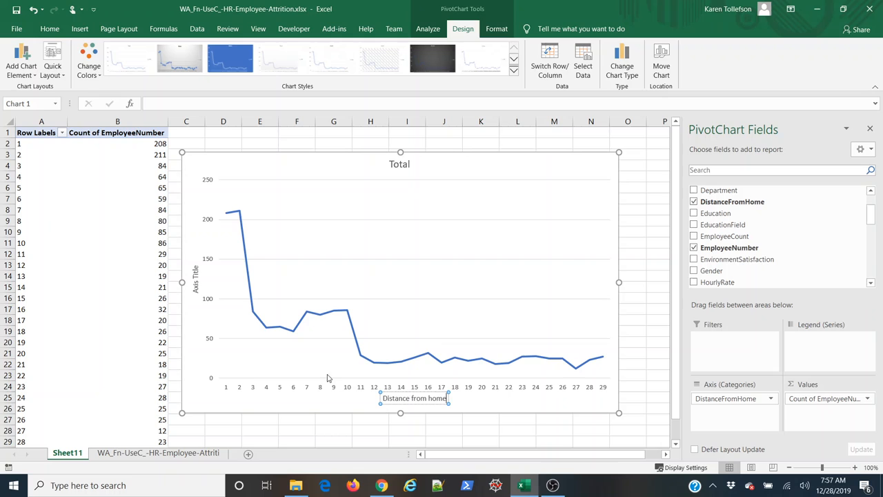
left_click(196, 278)
type("Number of Employees")
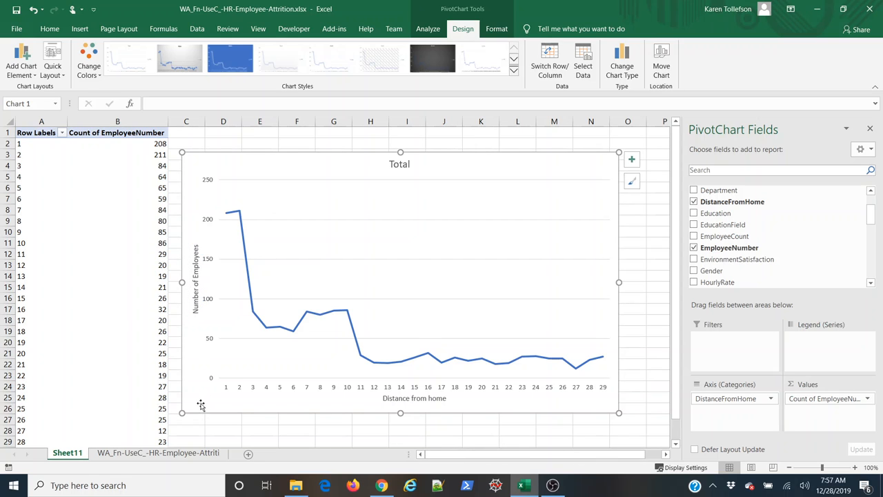
mouse_move(441, 193)
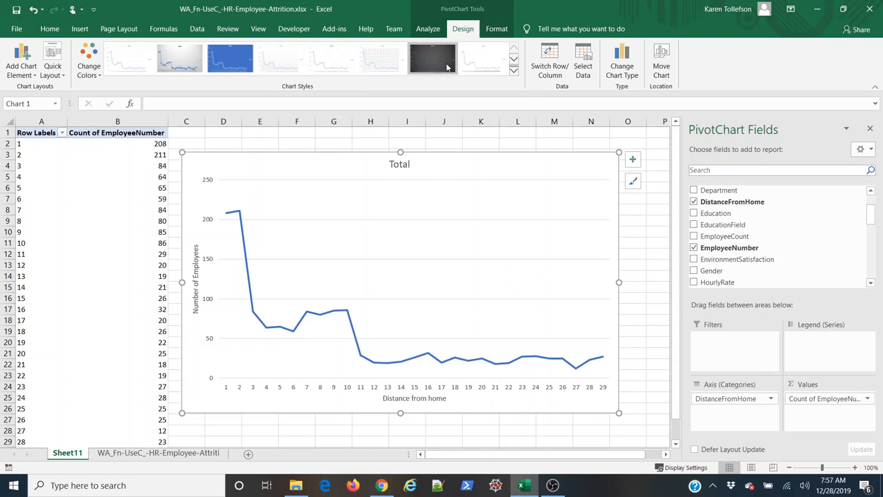
Step: Apply the dark black-background chart style and deselect the chart to view it
left_click(433, 58)
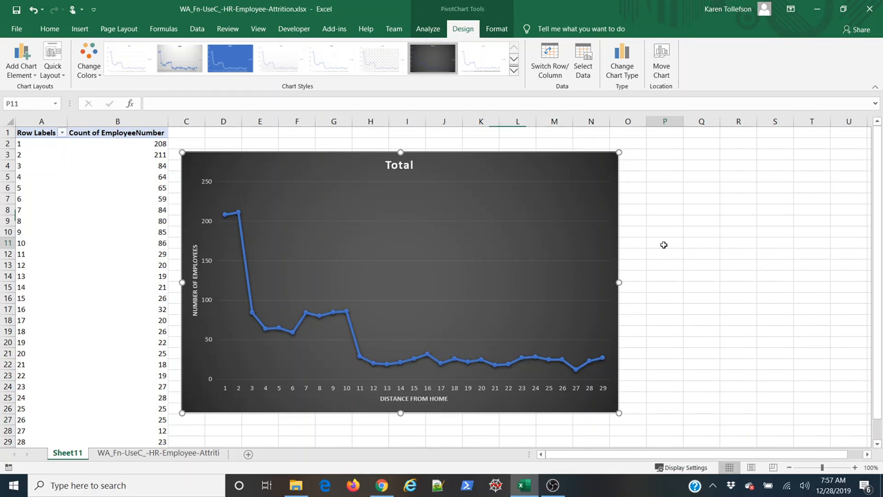
left_click(665, 242)
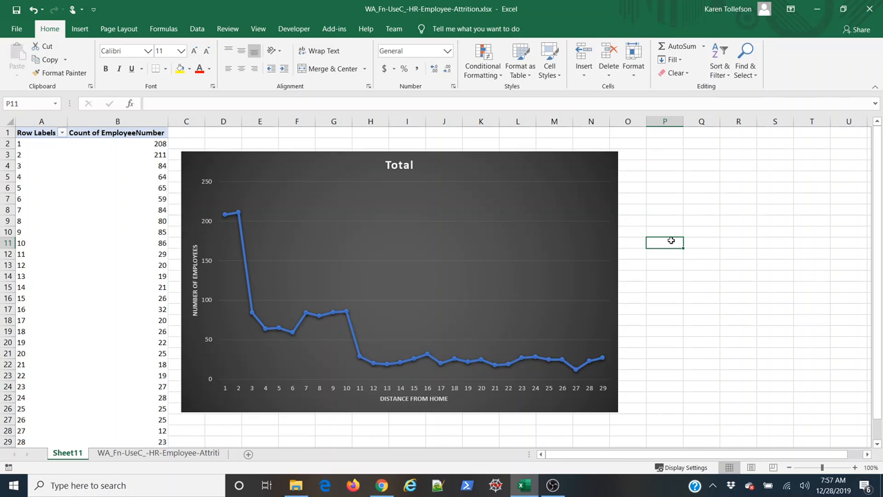